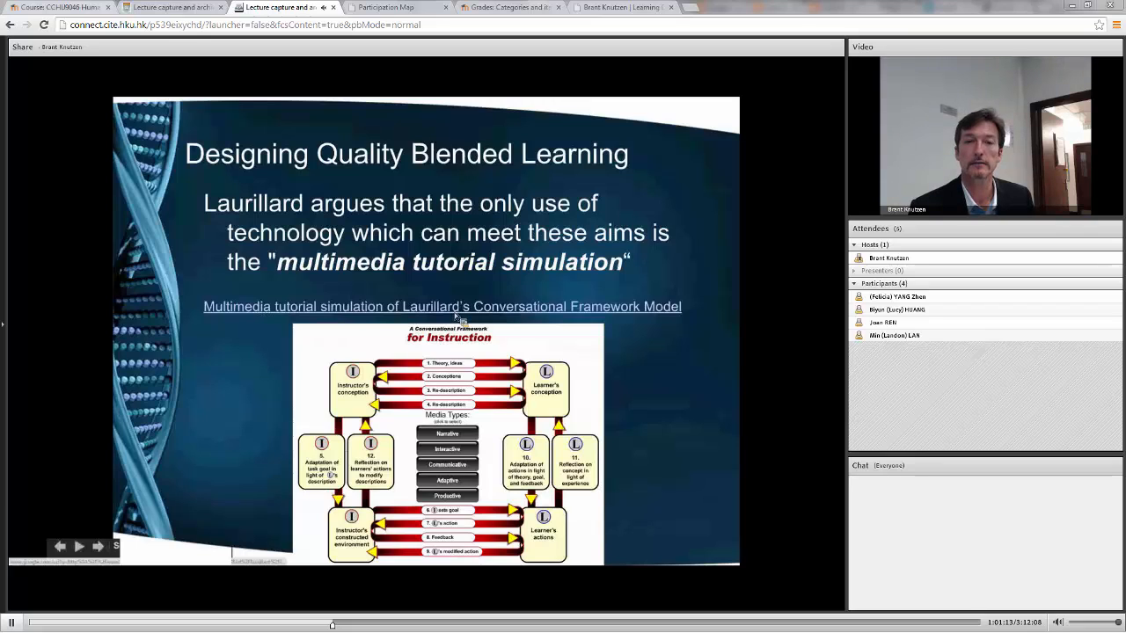
{"action": "mouse_move", "coordinate": [249, 412]}
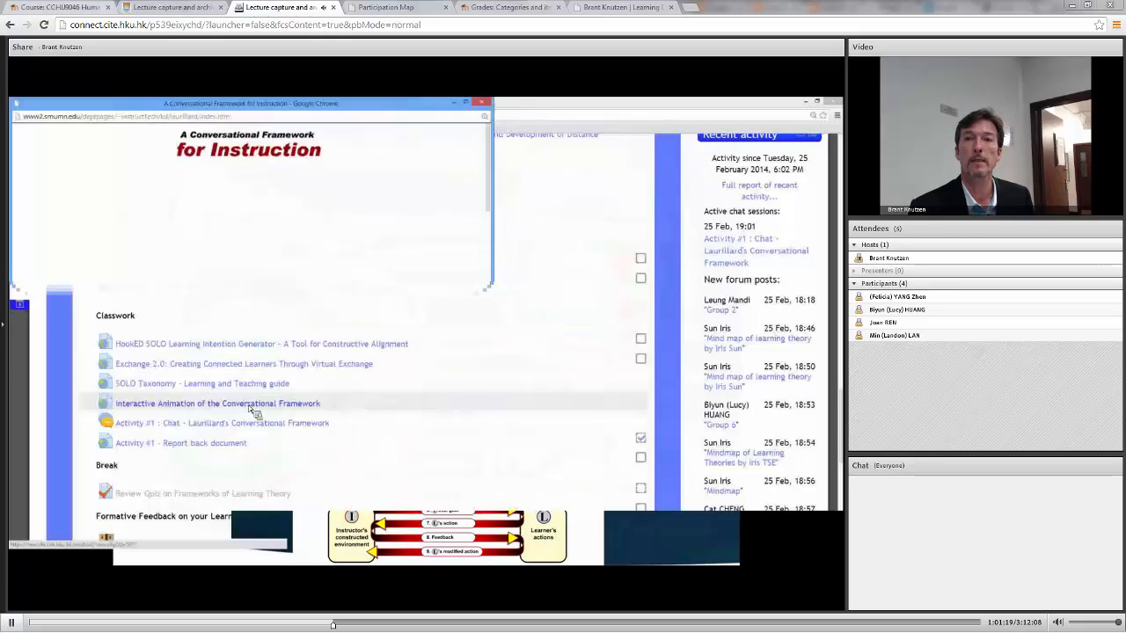
{"action": "mouse_move", "coordinate": [420, 204]}
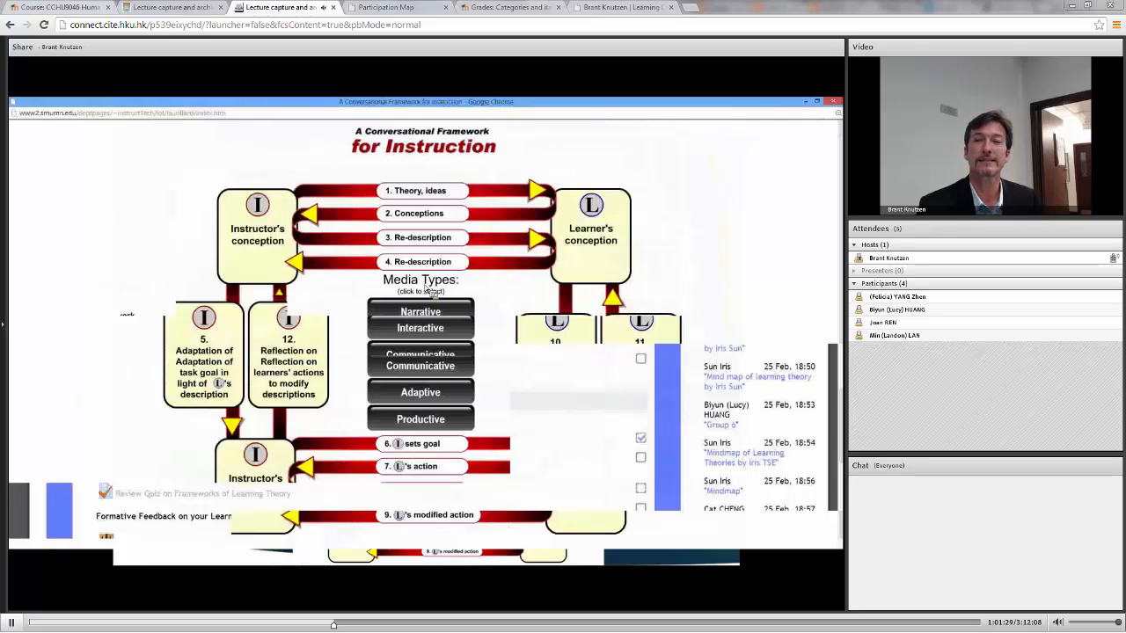
{"action": "mouse_move", "coordinate": [594, 444]}
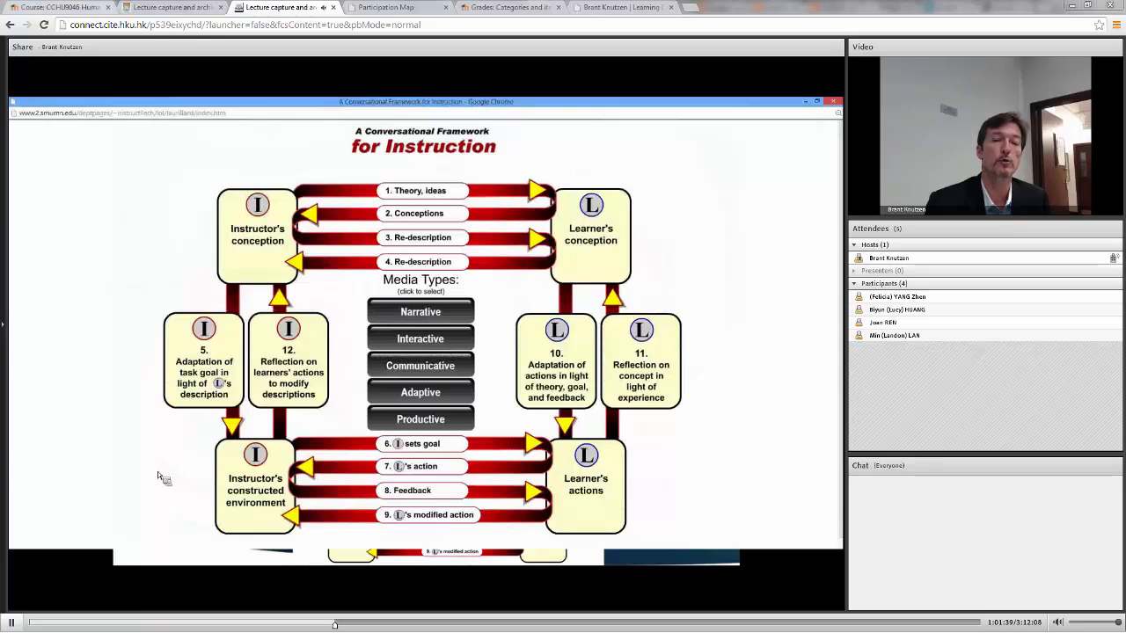
{"action": "mouse_move", "coordinate": [252, 510]}
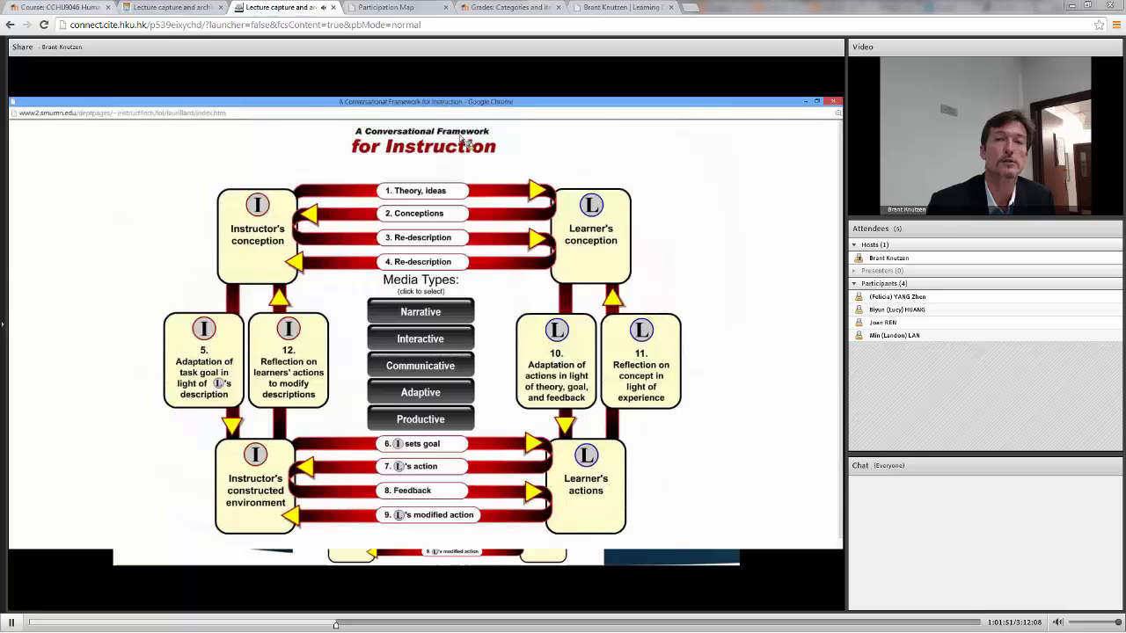
{"action": "mouse_move", "coordinate": [423, 195]}
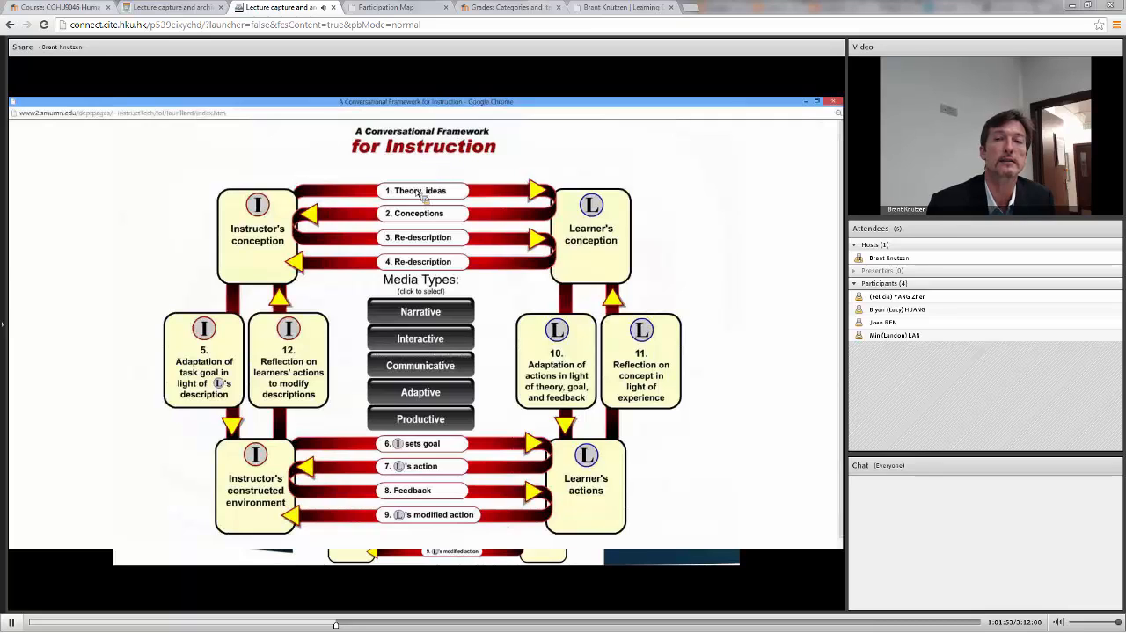
{"action": "left_click", "coordinate": [423, 191]}
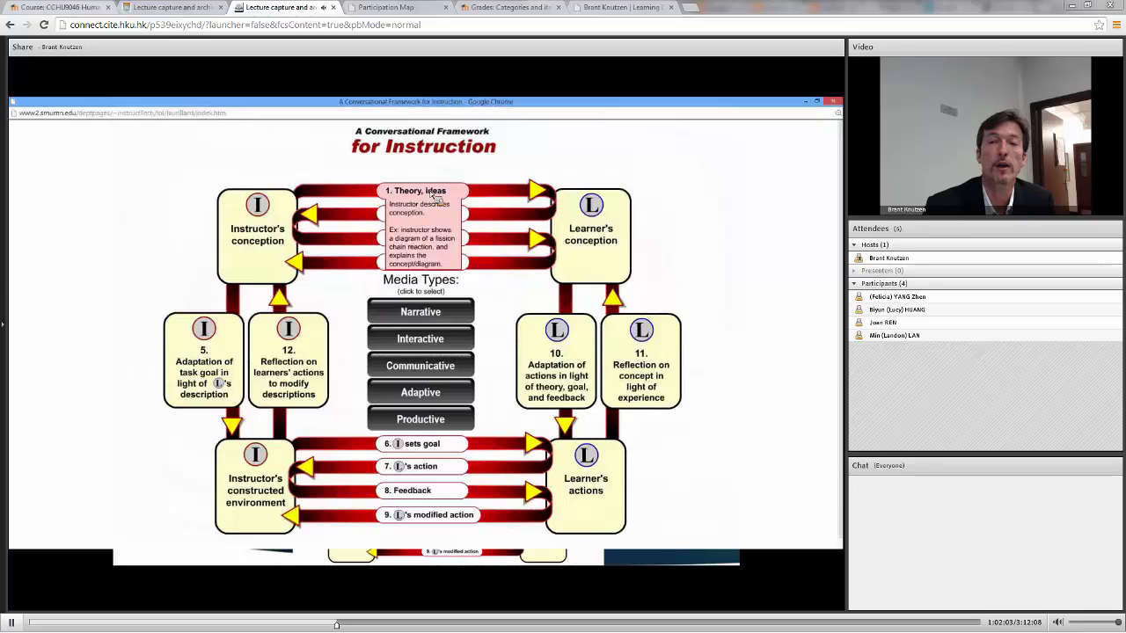
{"action": "left_click", "coordinate": [422, 213]}
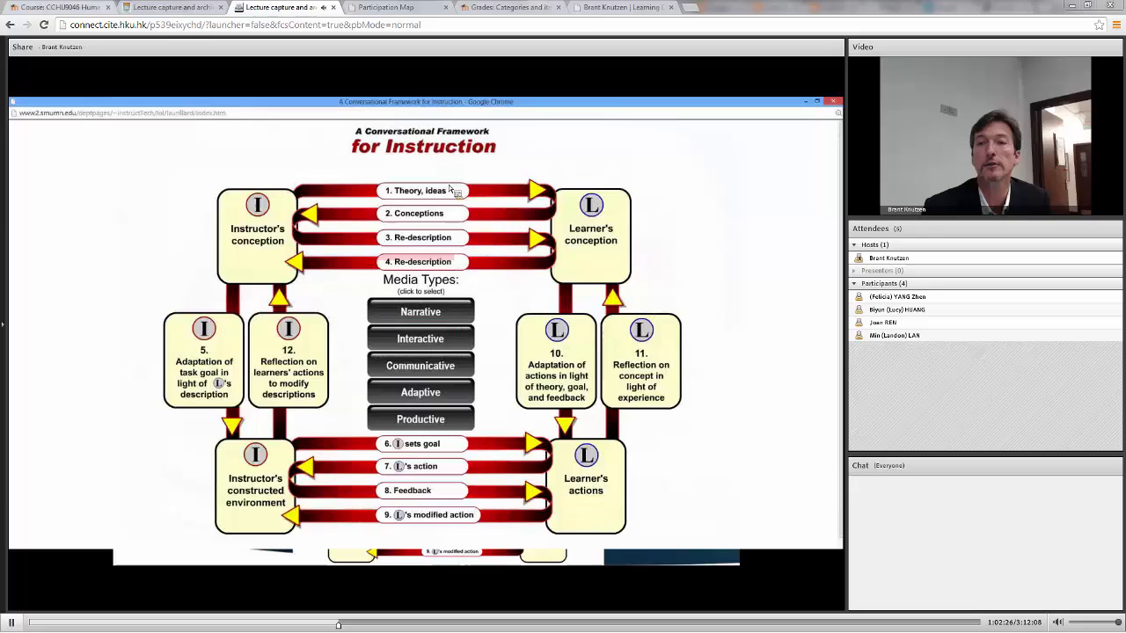
{"action": "mouse_move", "coordinate": [316, 206]}
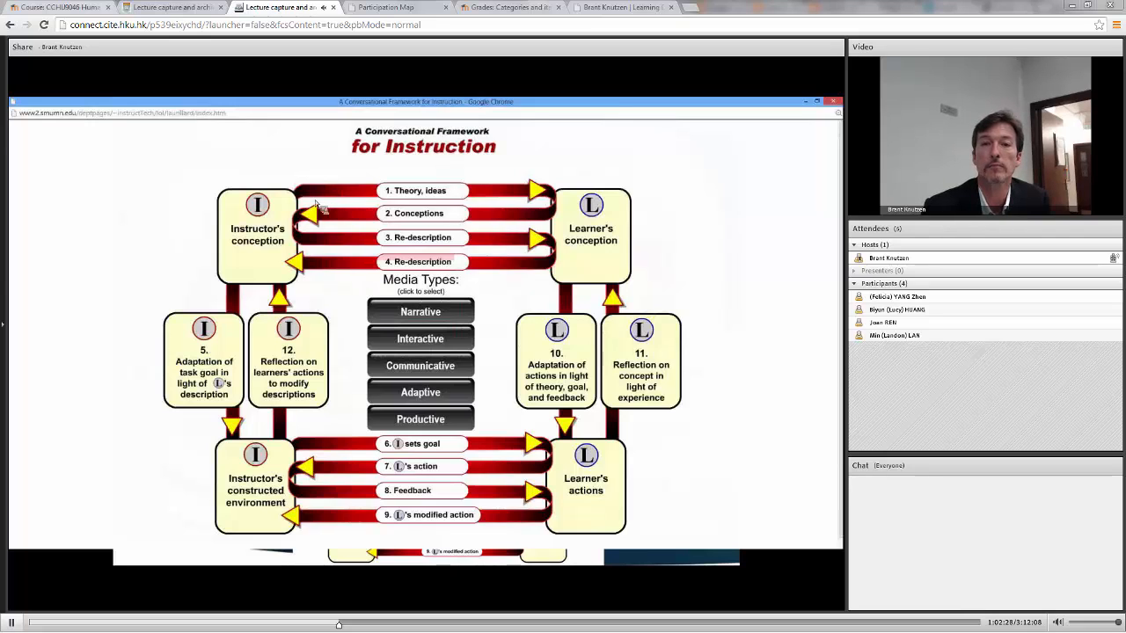